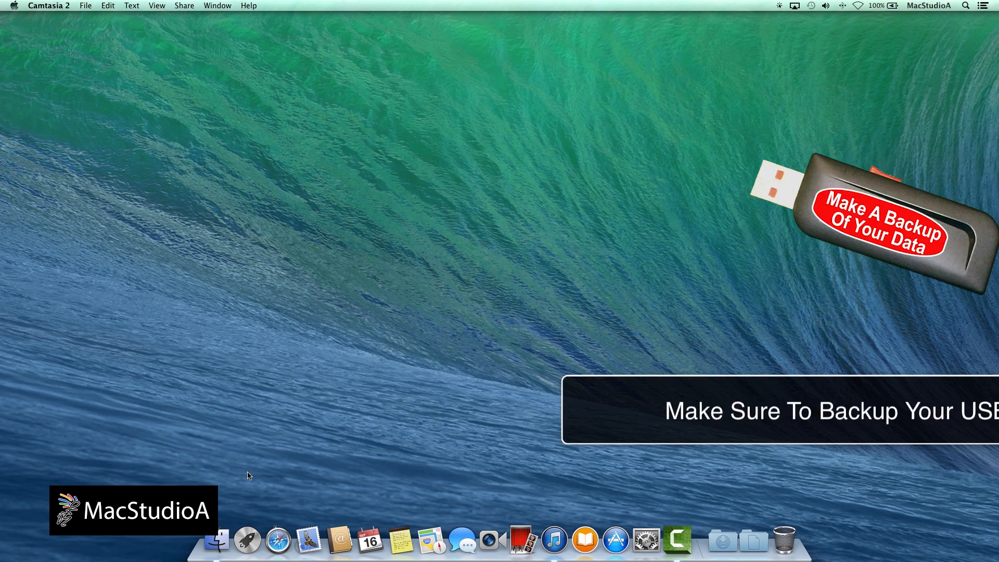
Launch Disk Utility from Launchpad's Other folder.
click(247, 539)
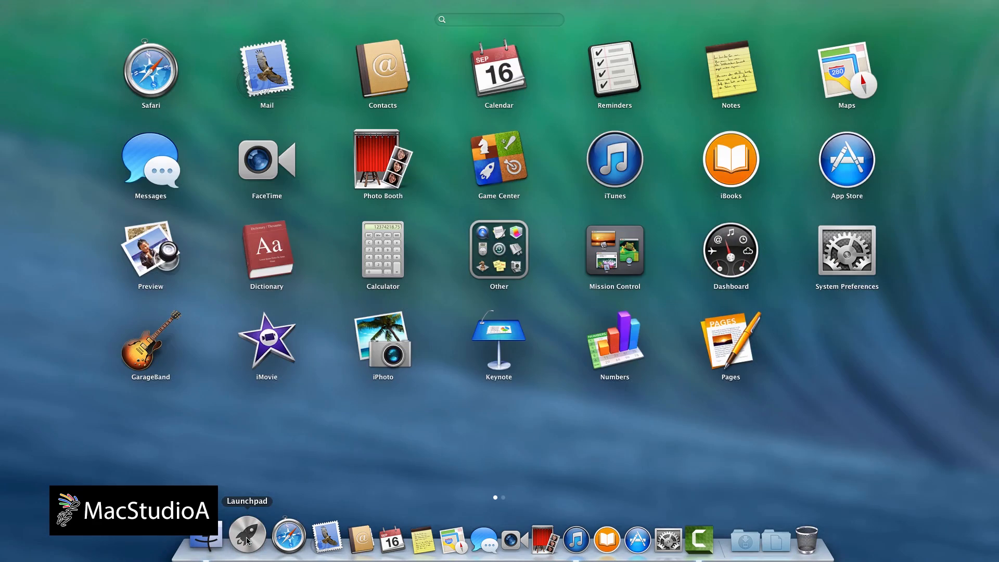
click(499, 249)
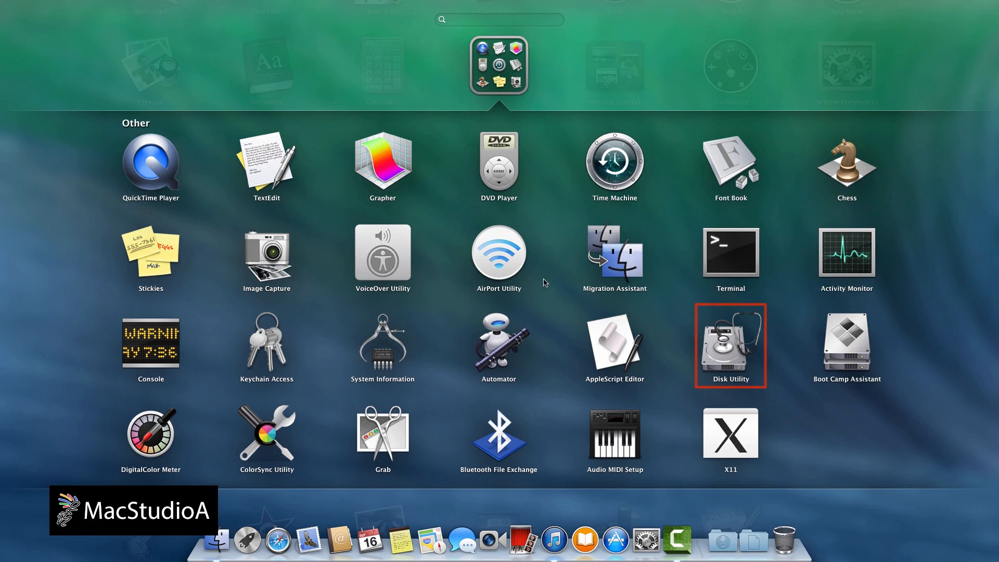
click(730, 346)
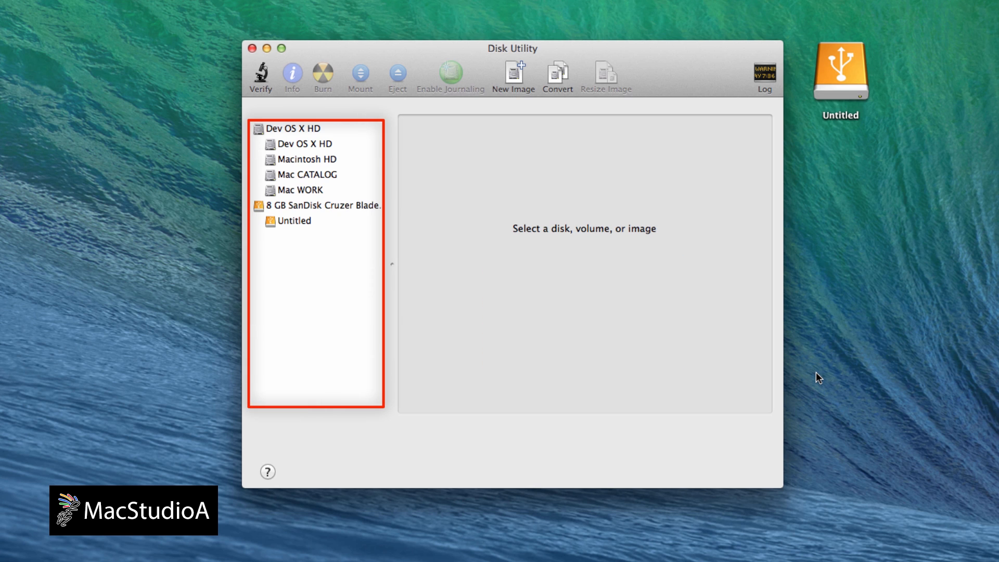
Select the 8 GB SanDisk Cruzer Blade drive and show its Erase settings with the format list.
click(319, 204)
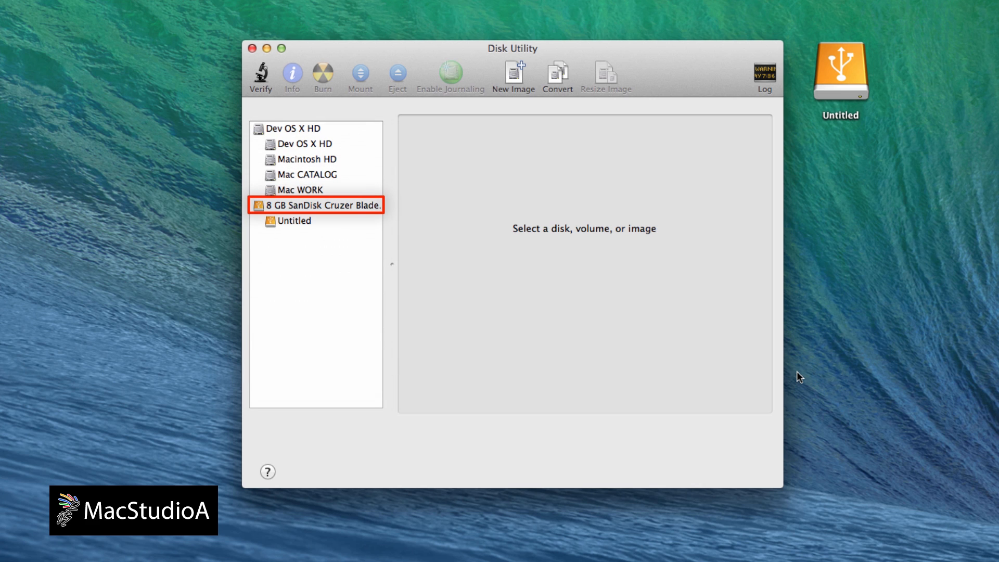
click(331, 205)
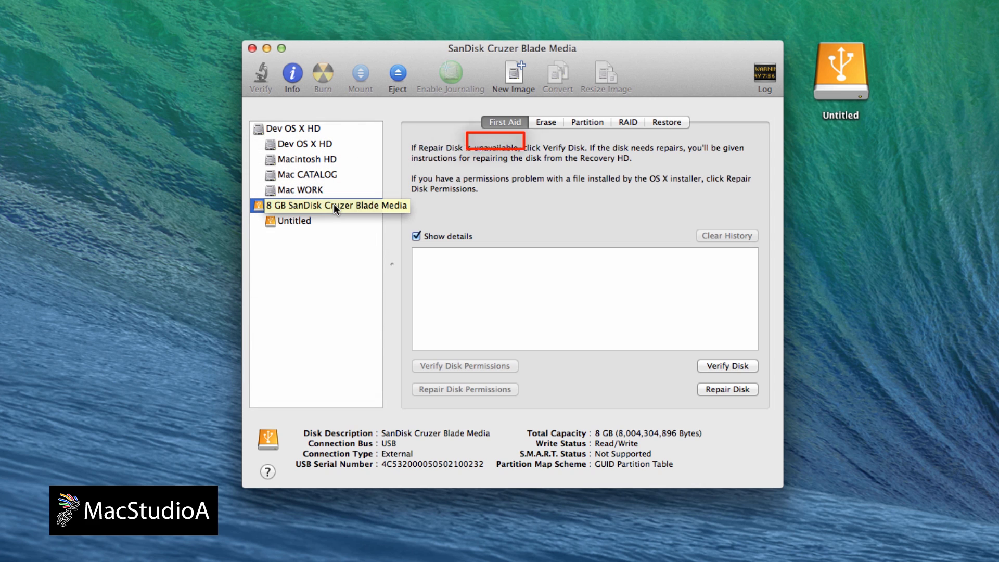
click(545, 122)
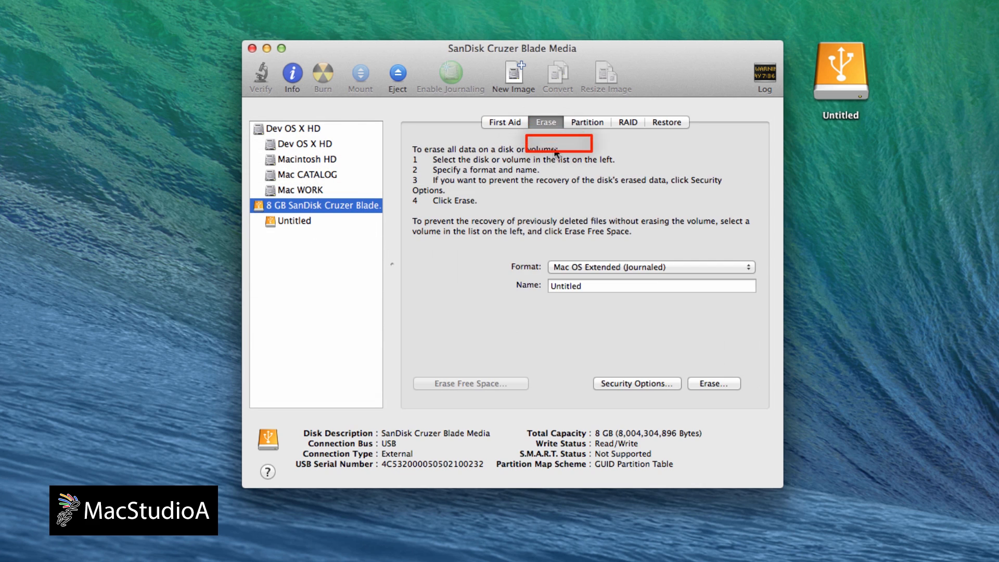
click(649, 267)
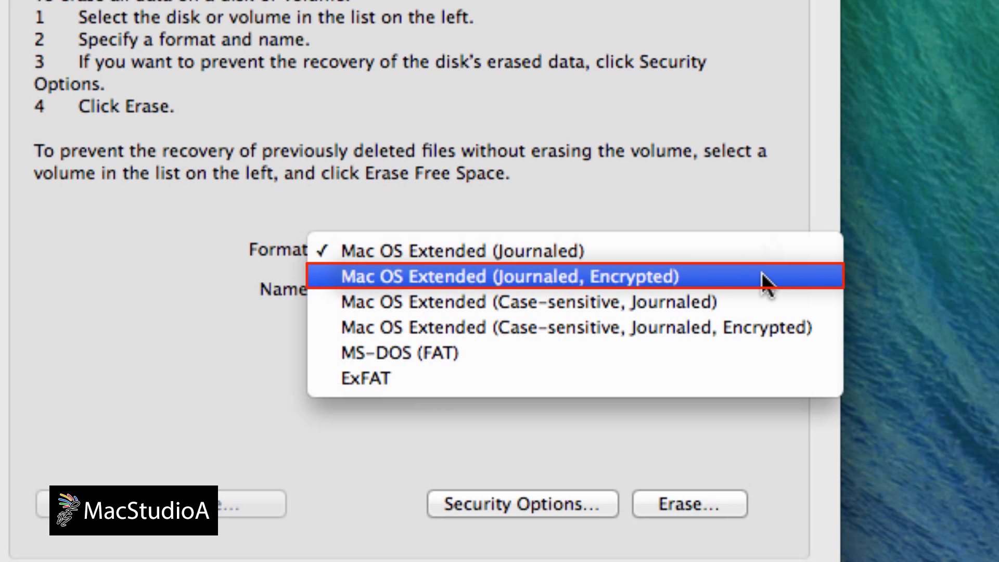
mouse_move(761, 327)
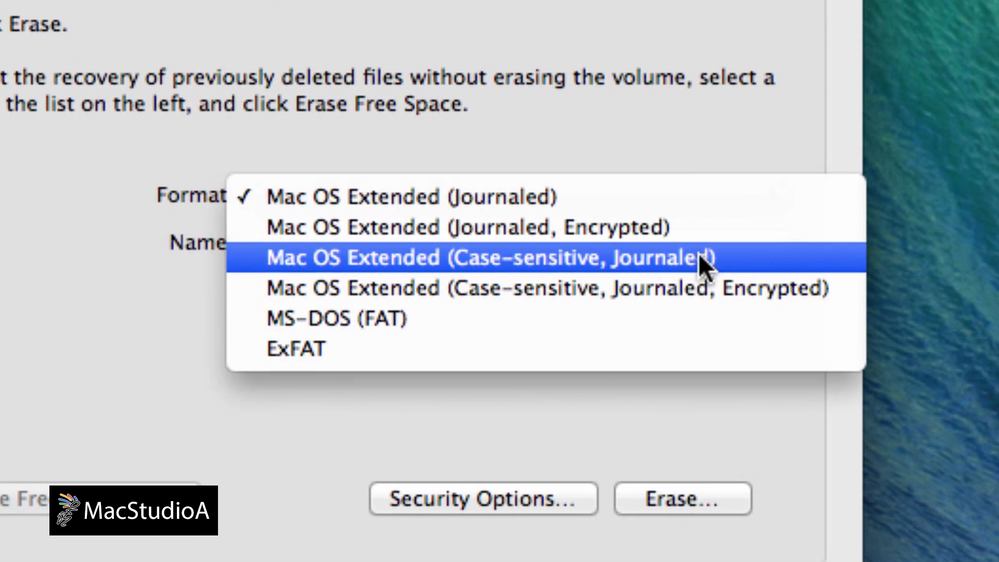
Set format Mac OS Extended (Journaled, Encrypted), name the volume 'USB Black Book' and start the erase.
click(468, 227)
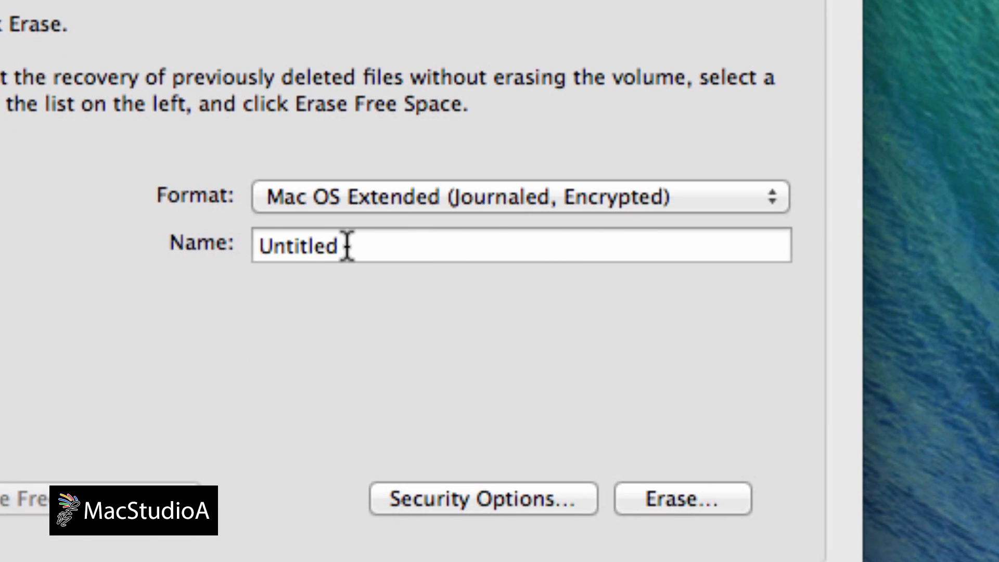
double_click(296, 247)
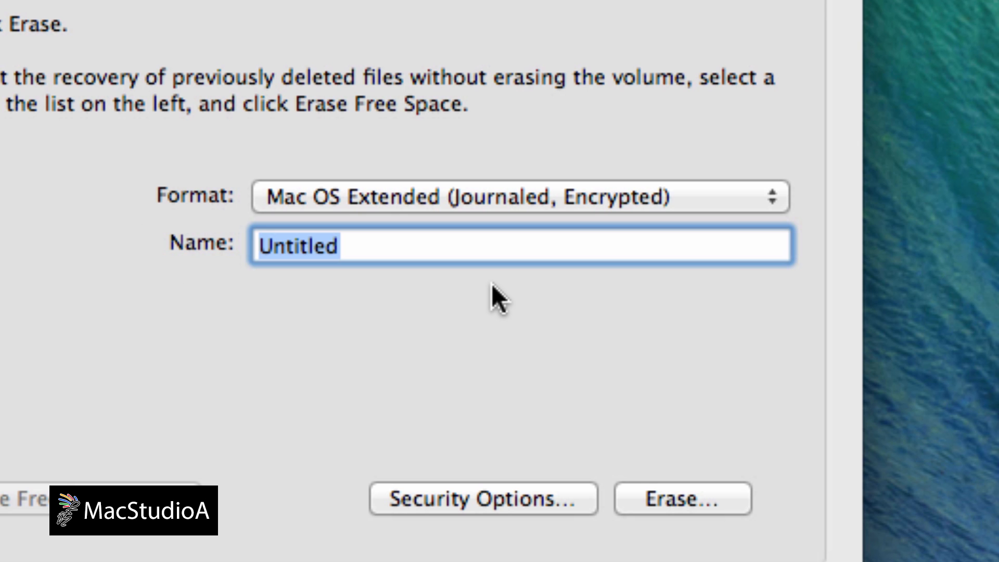
text(USB Black Book)
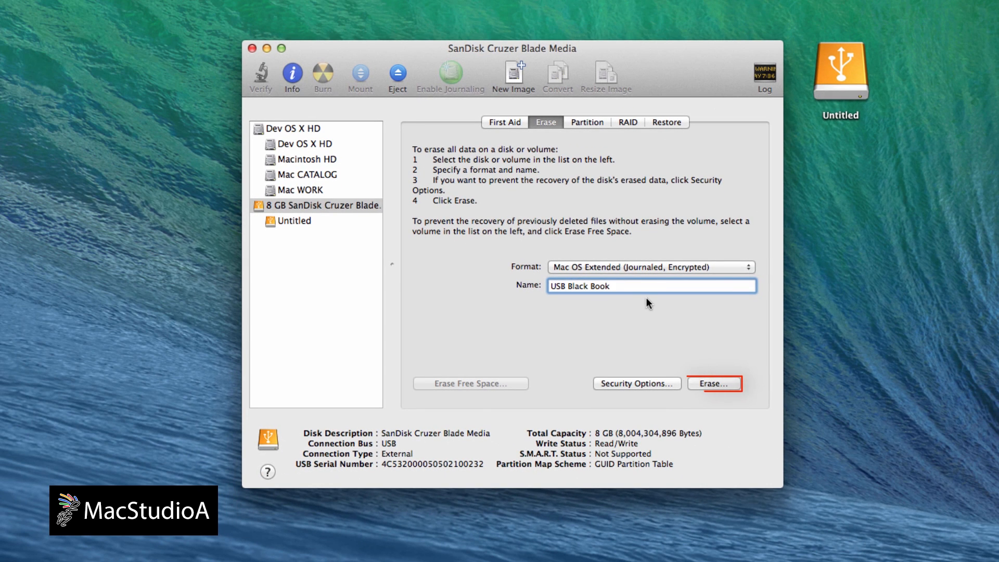
click(712, 383)
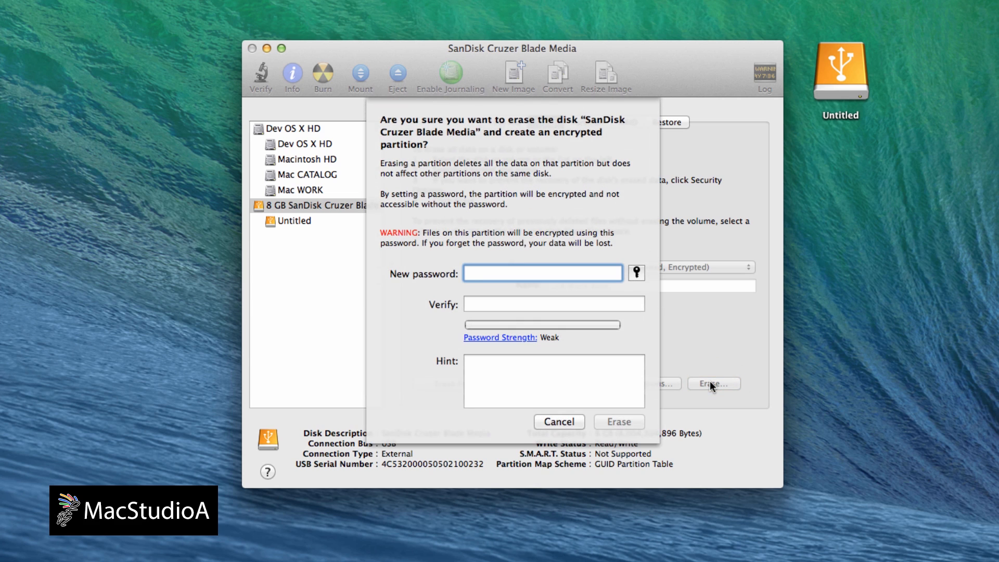
Enter and verify the password with hint '123456 is not a good password', then erase the drive.
text(••)
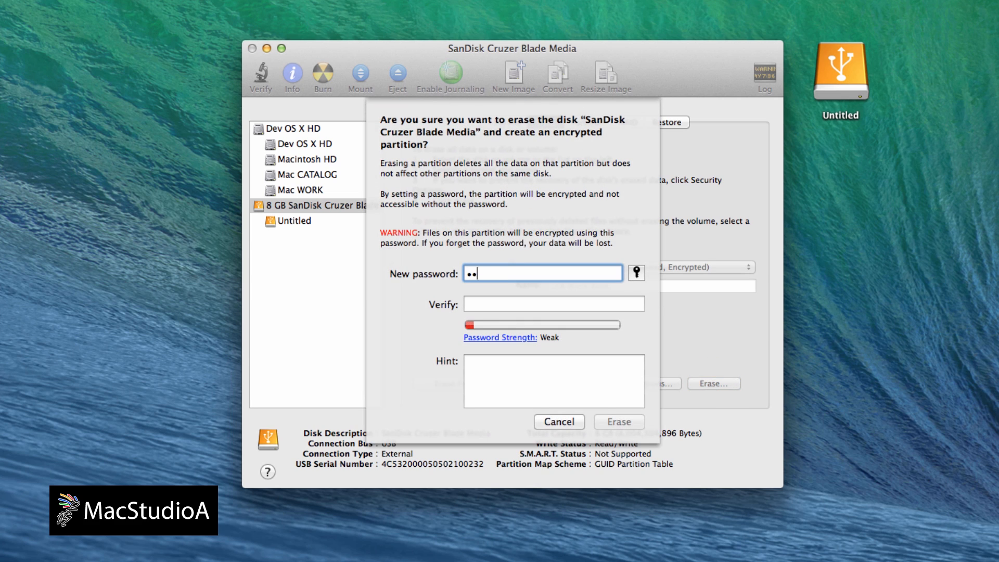
text(••••••)
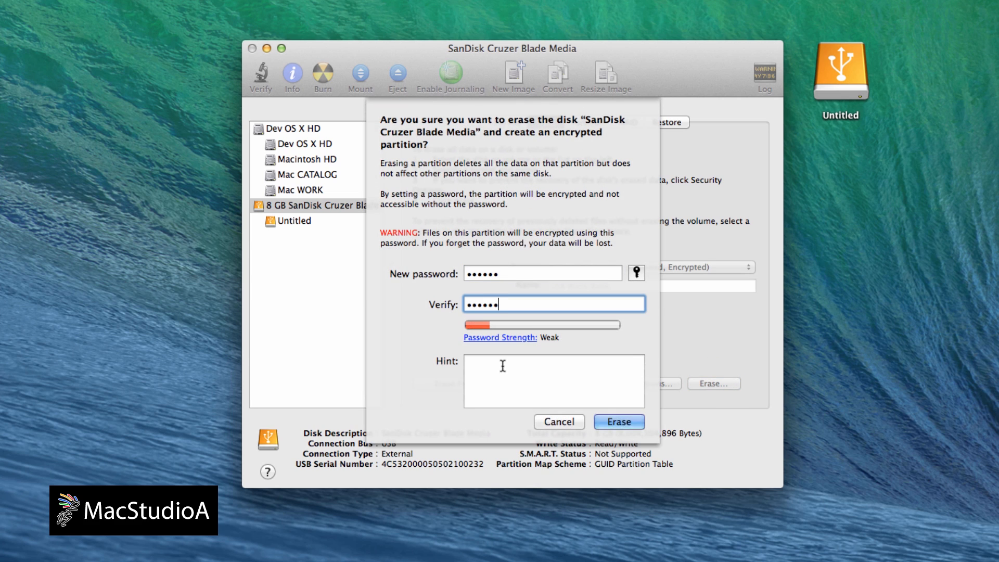
text(123456 is not a)
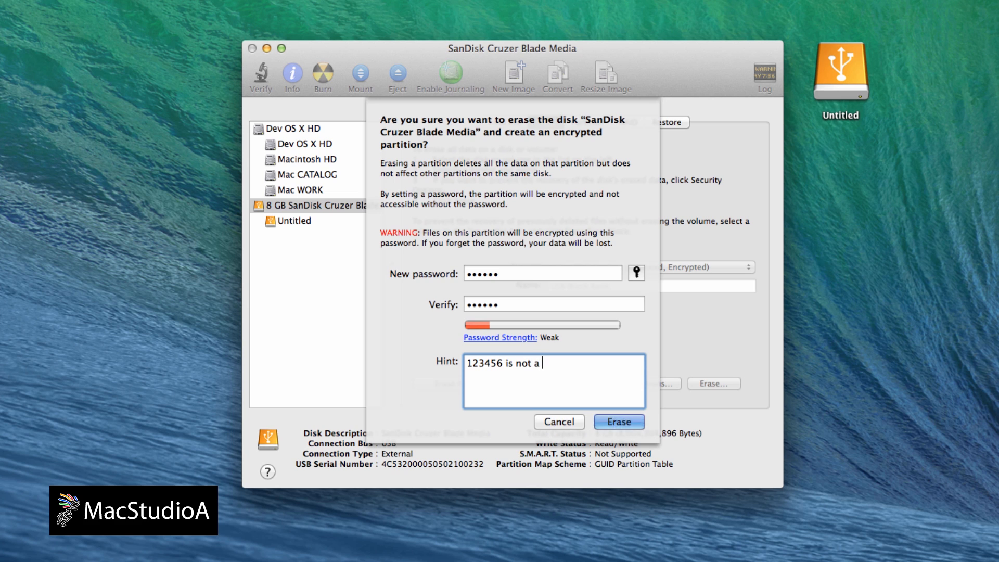
text(good password)
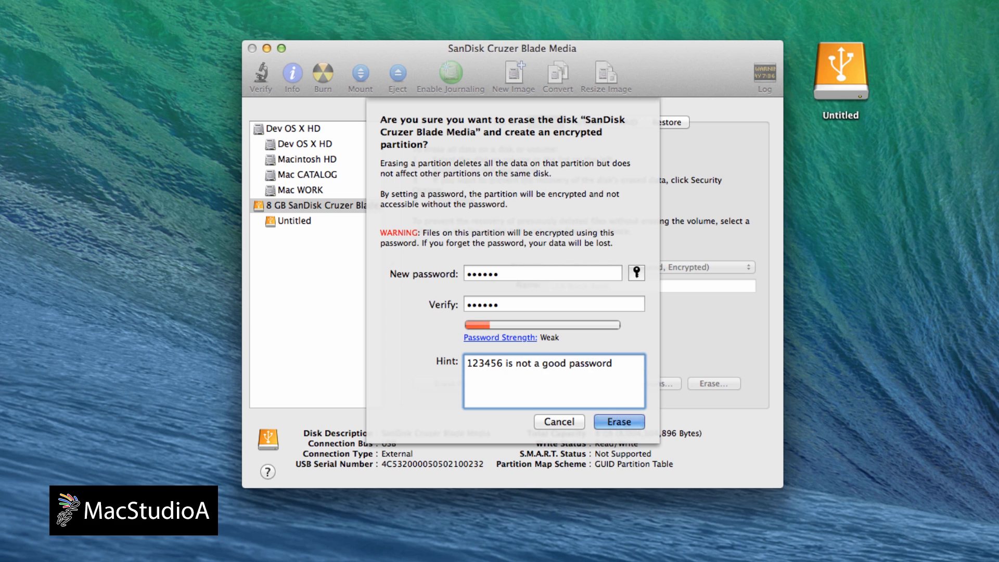
click(618, 421)
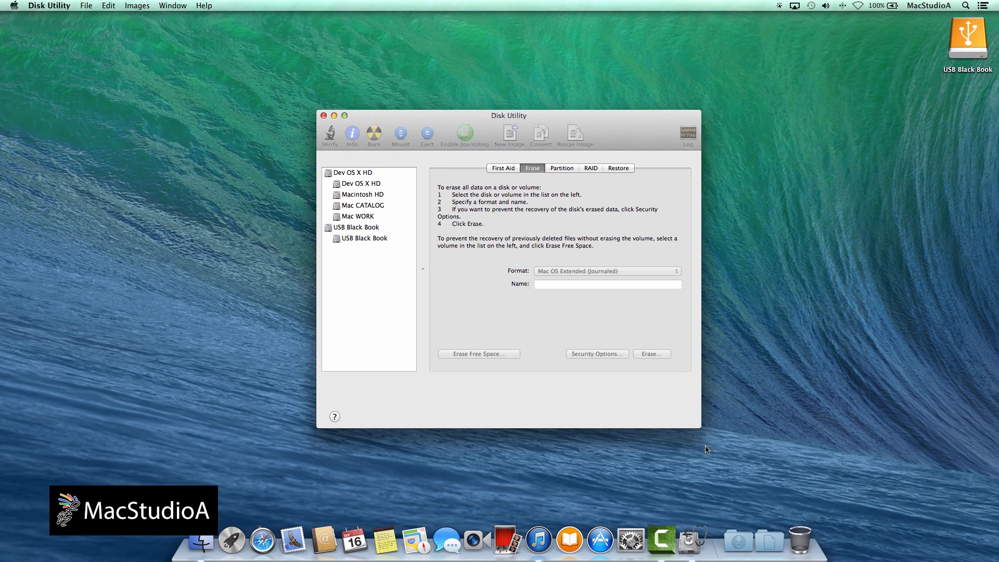
Close Disk Utility once USB Black Book appears in the sidebar and on the desktop.
click(323, 115)
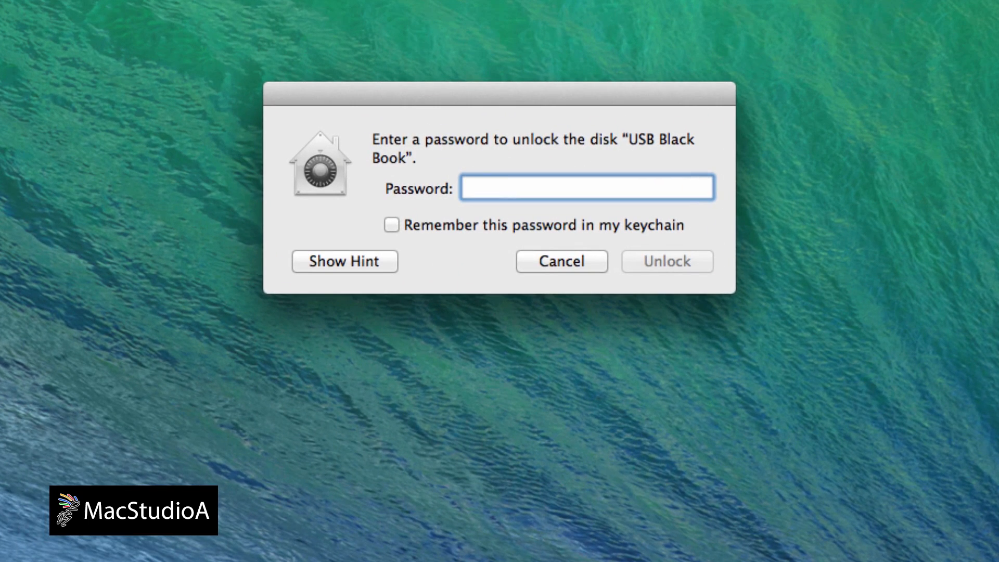
Enter the password in the unlock prompt and unlock the USB Black Book drive.
click(586, 188)
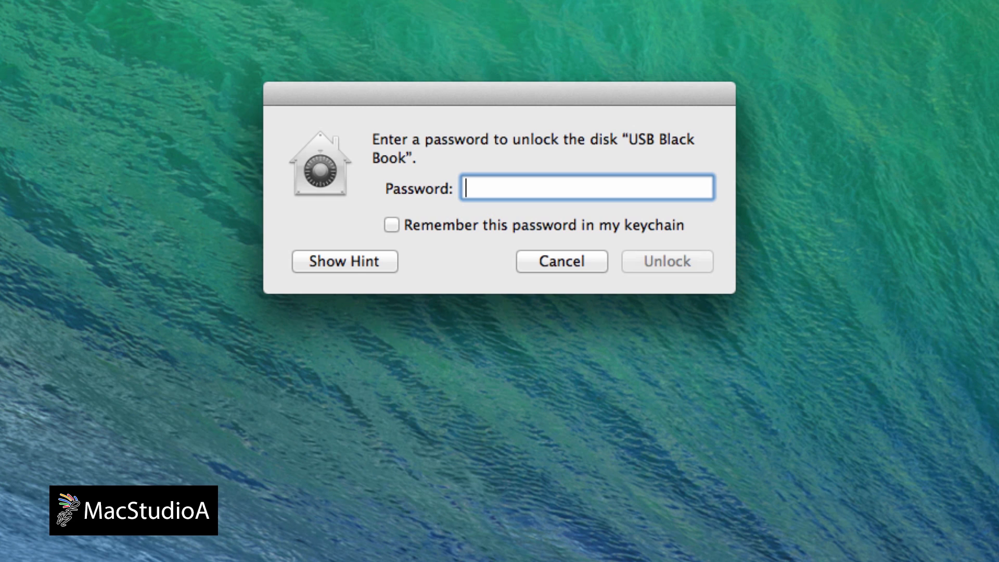
text(••••)
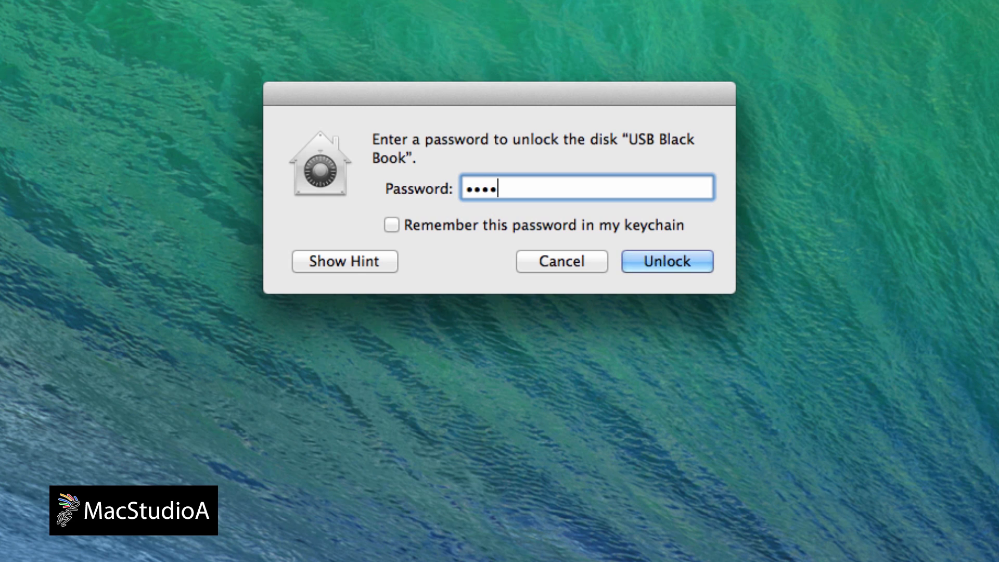
click(667, 261)
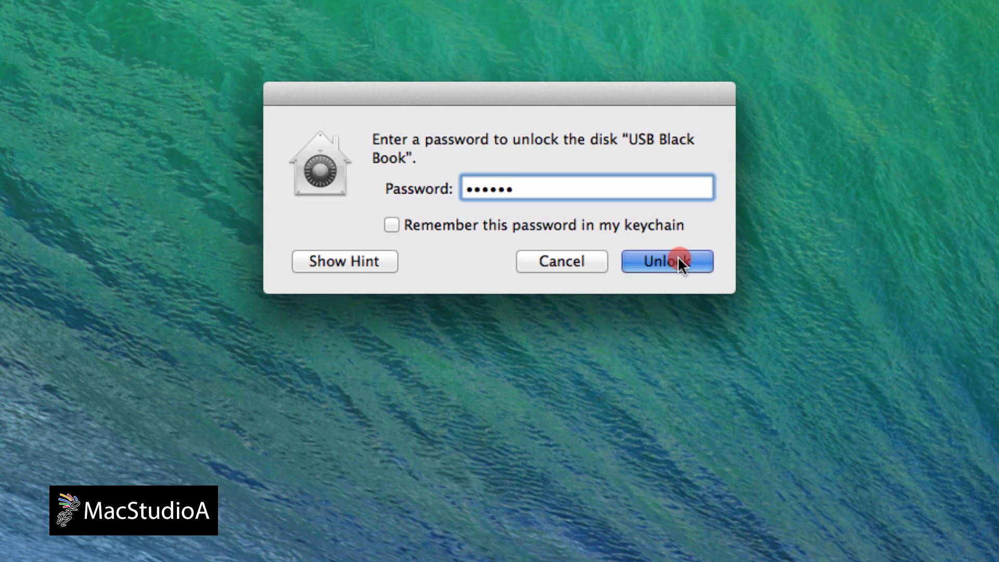
click(667, 261)
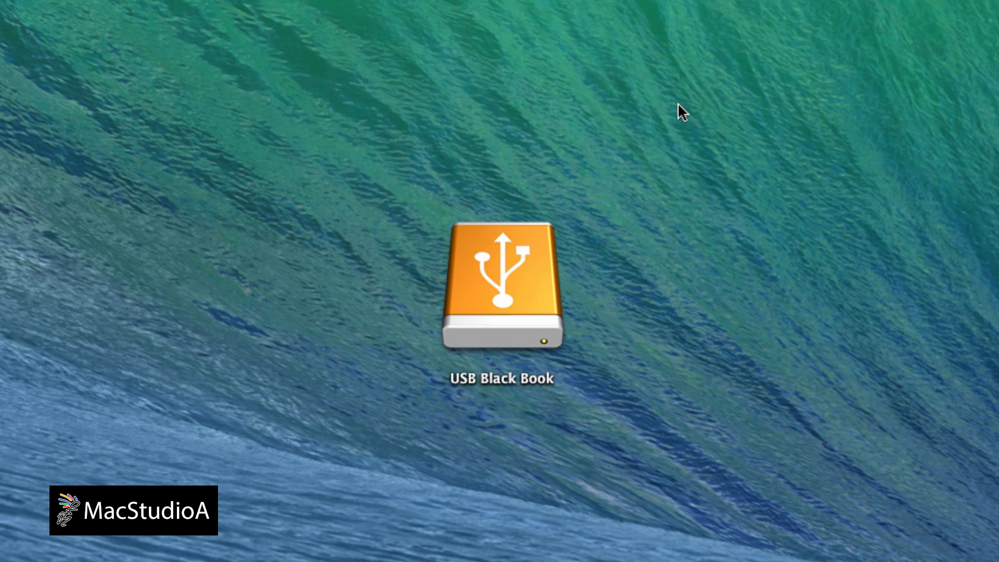